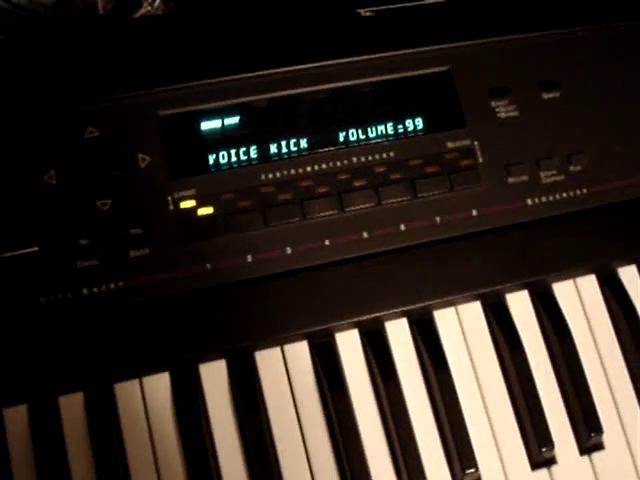
pyautogui.moveTo(320, 240)
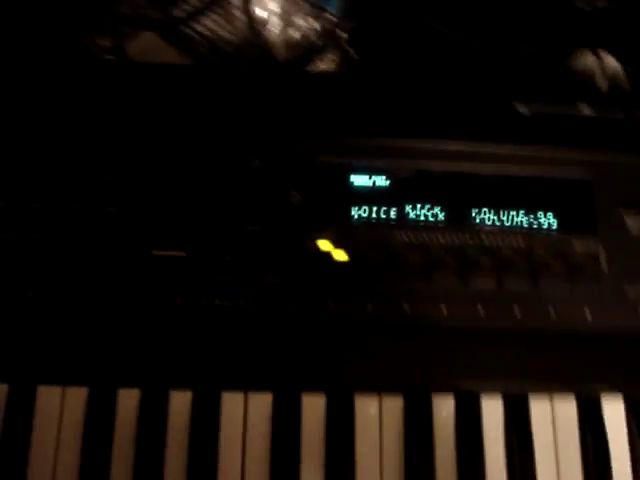